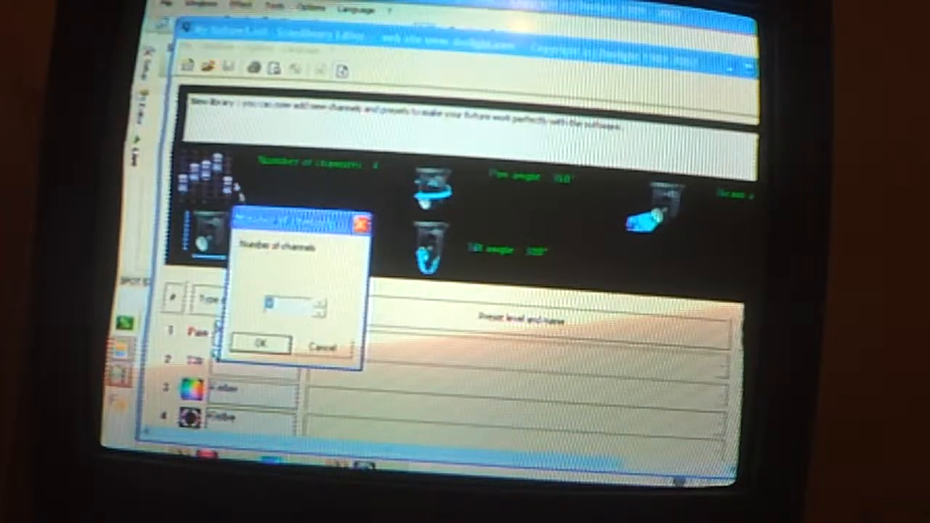
- Confirm 4 channels for the new fixture library
left_click(260, 344)
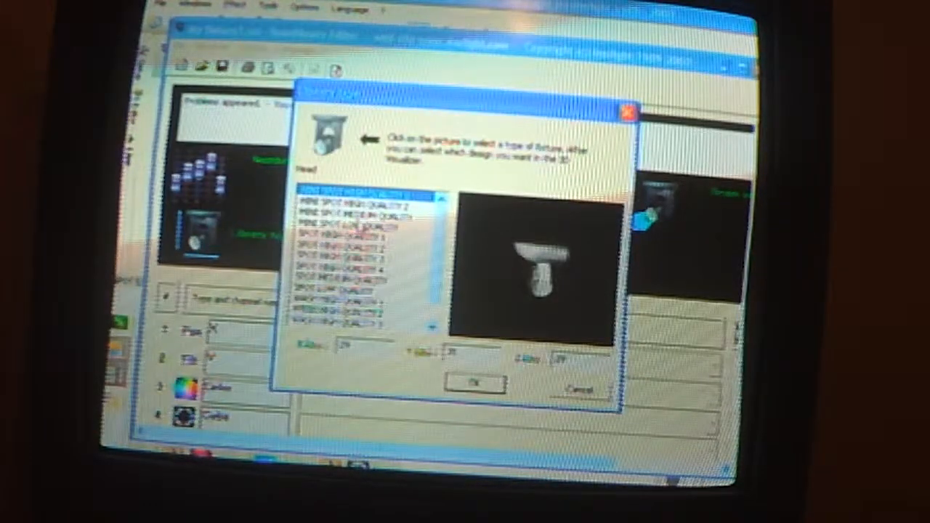
- Choose a SPOT HIGH QUALITY fixture design for the 3D view
left_click(349, 225)
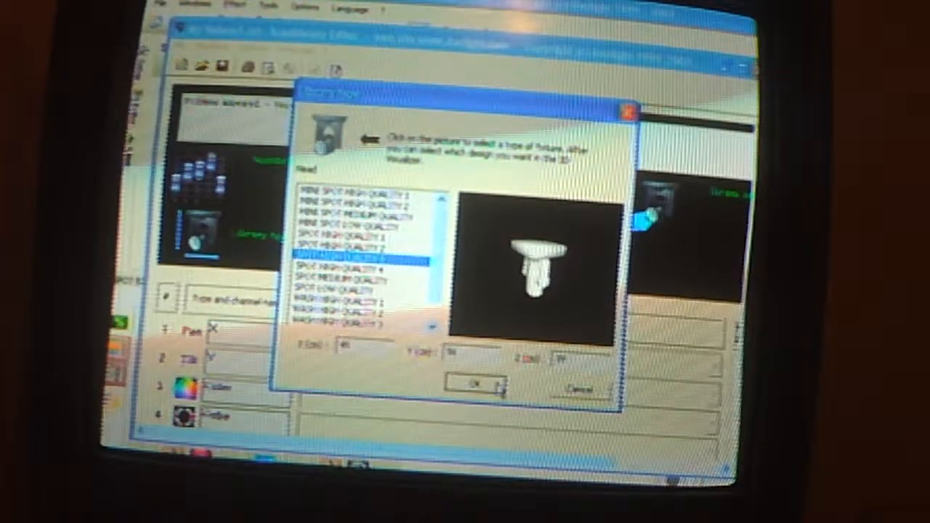
left_click(480, 385)
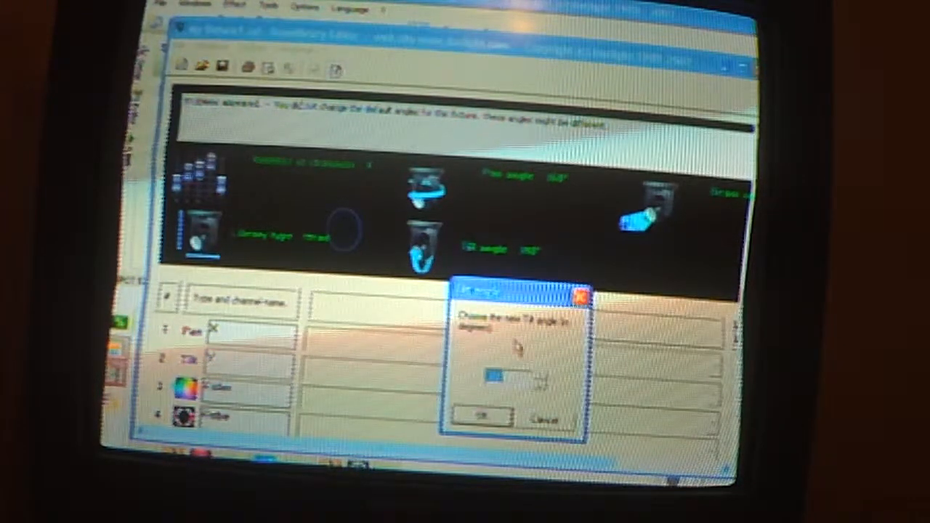
- Accept the default tilt angle
left_click(481, 414)
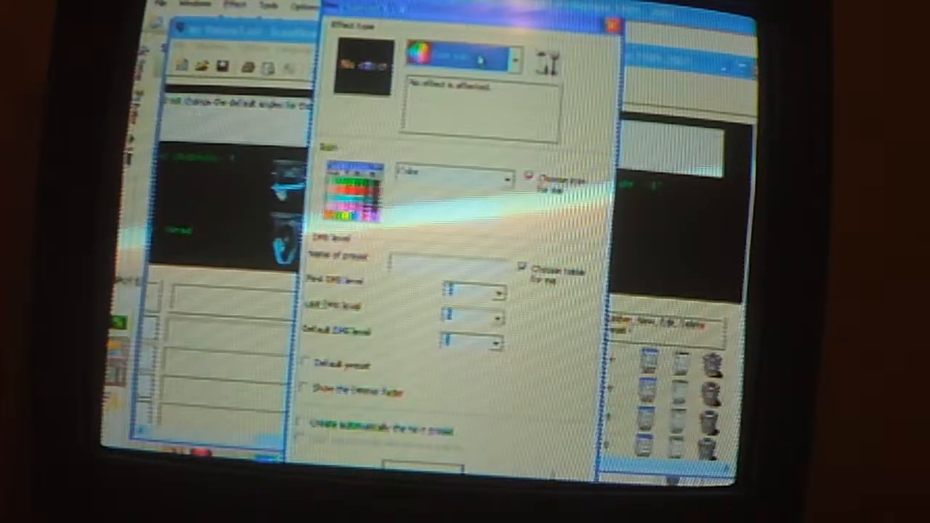
- Set the channel's effect type to Dimmer pulse and bring up its pulse settings
left_click(505, 58)
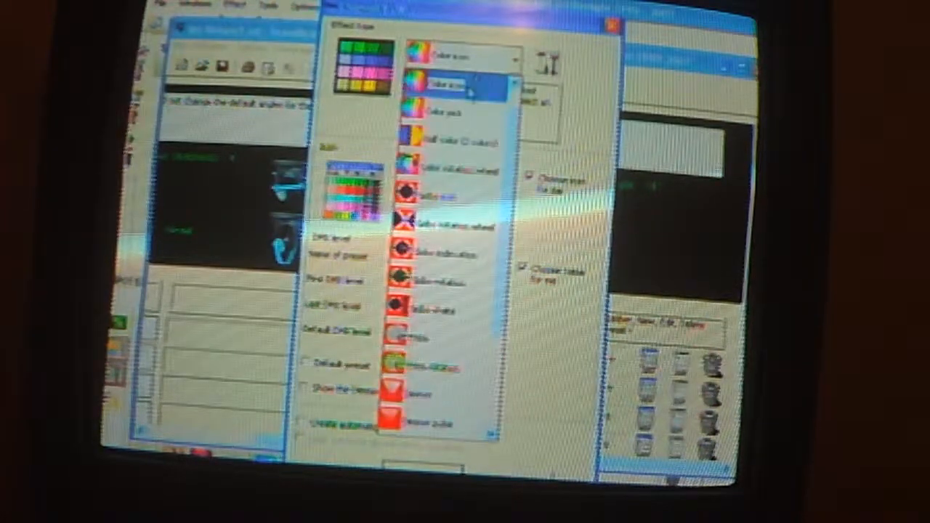
left_click(436, 392)
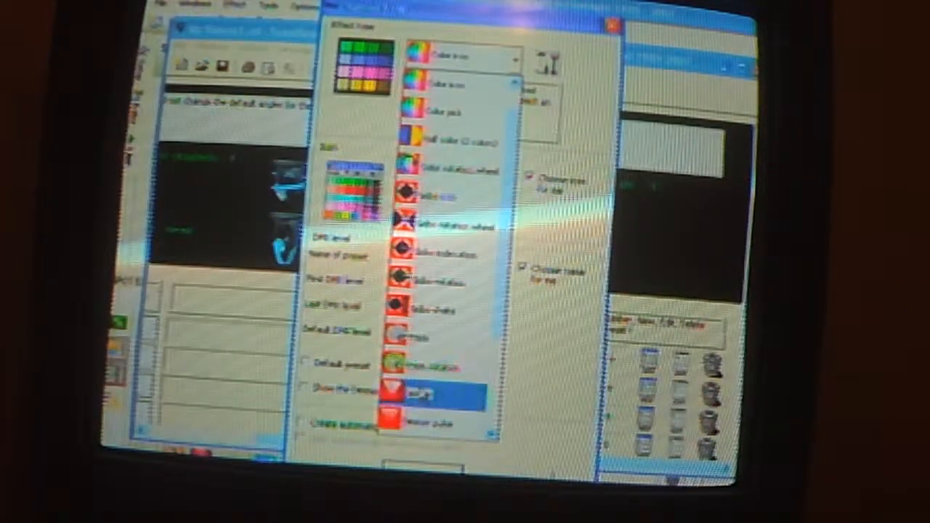
left_click(433, 391)
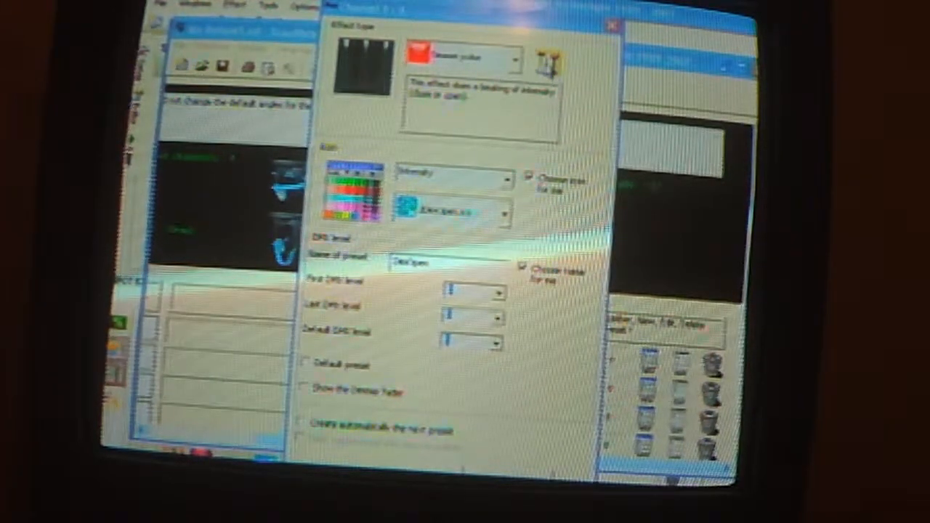
left_click(545, 60)
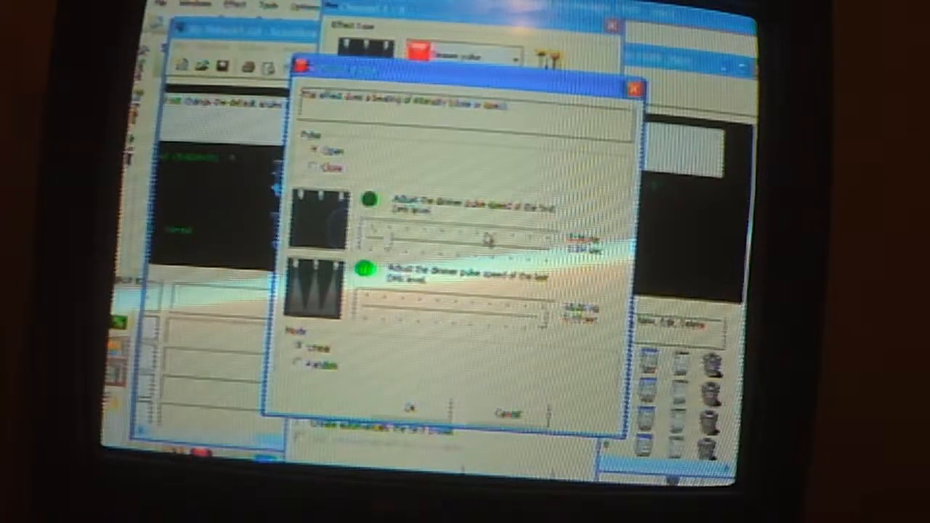
- Adjust the dimmer pulse speed slider and confirm the pulse settings
left_click(298, 365)
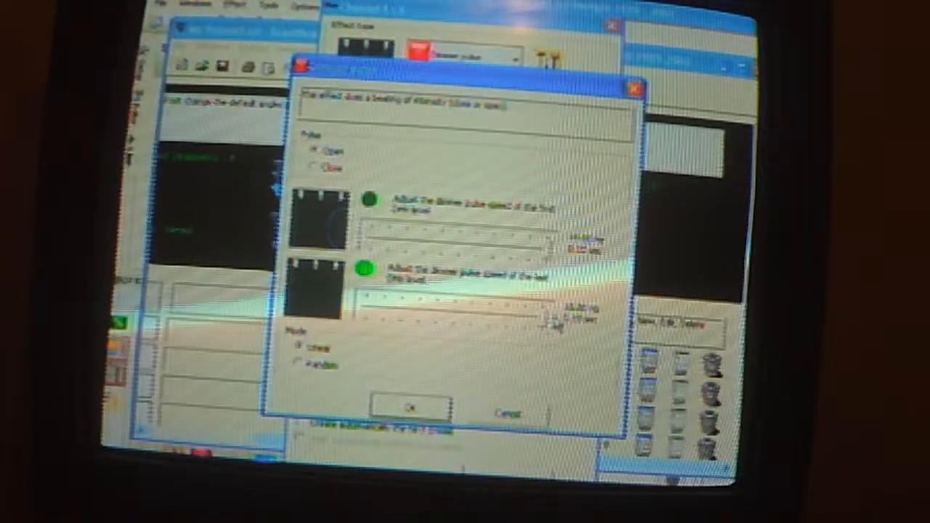
left_click(312, 167)
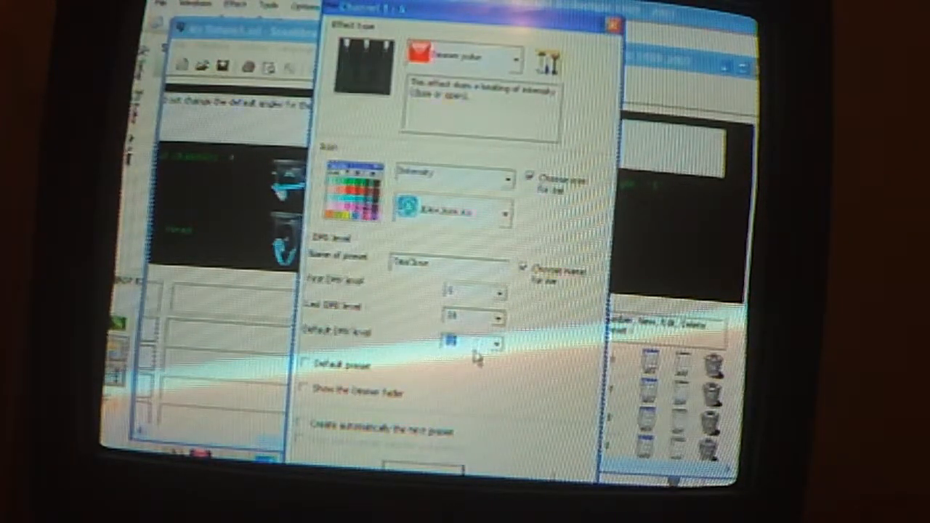
- Make it a default Dimmer preset showing the dimmer fader, with the Dim/Open icon
left_click(306, 362)
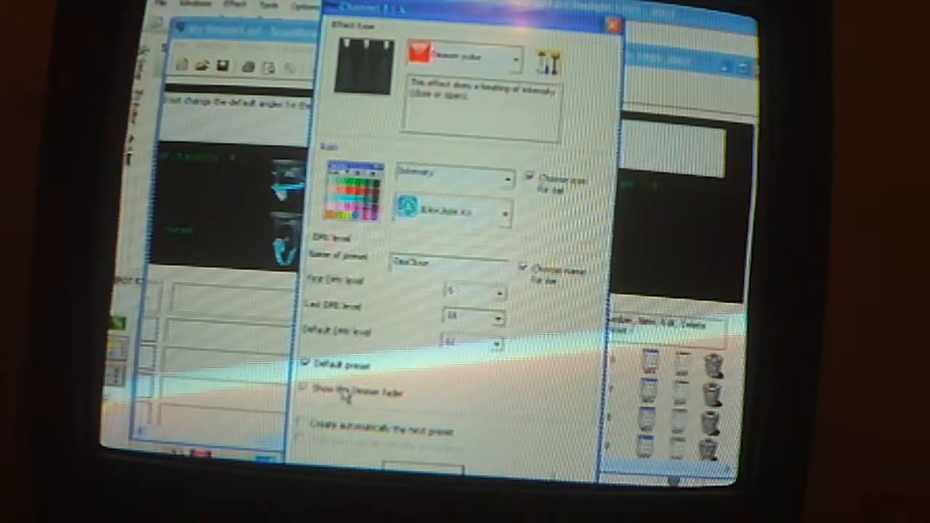
left_click(308, 422)
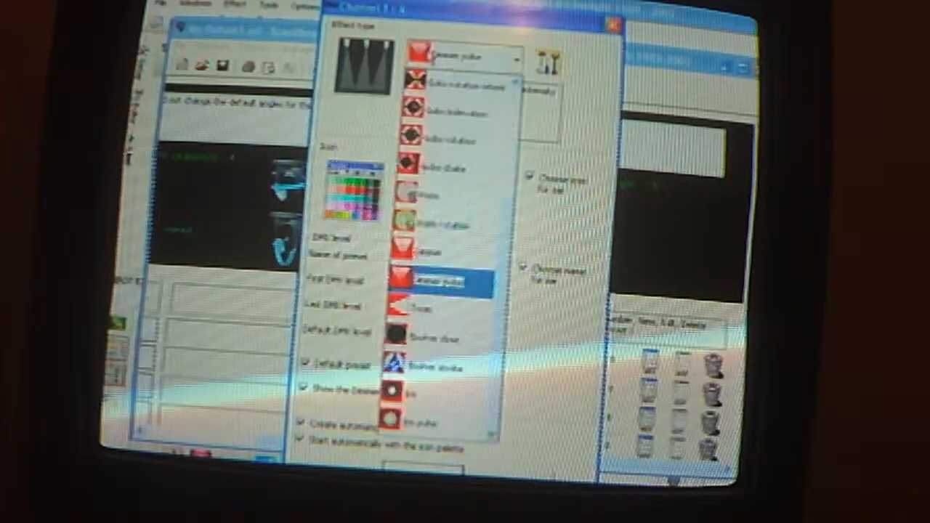
left_click(439, 282)
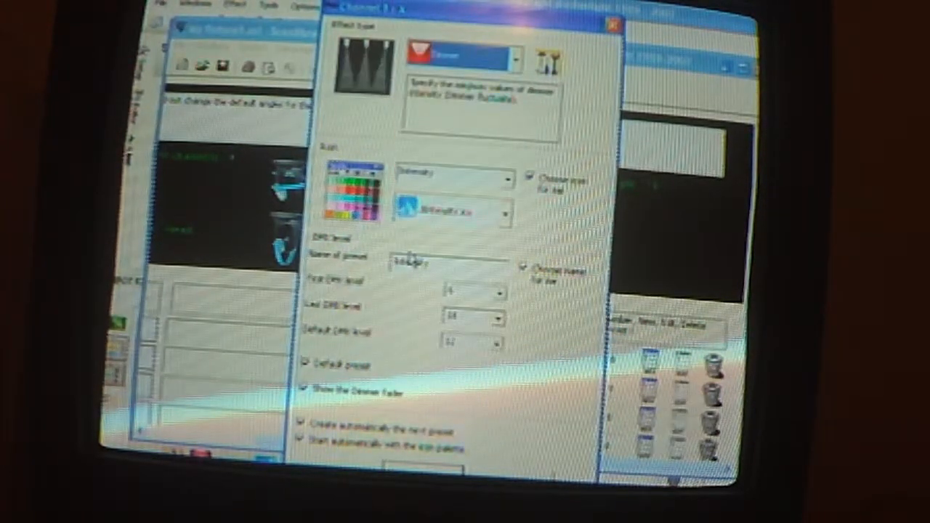
left_click(503, 212)
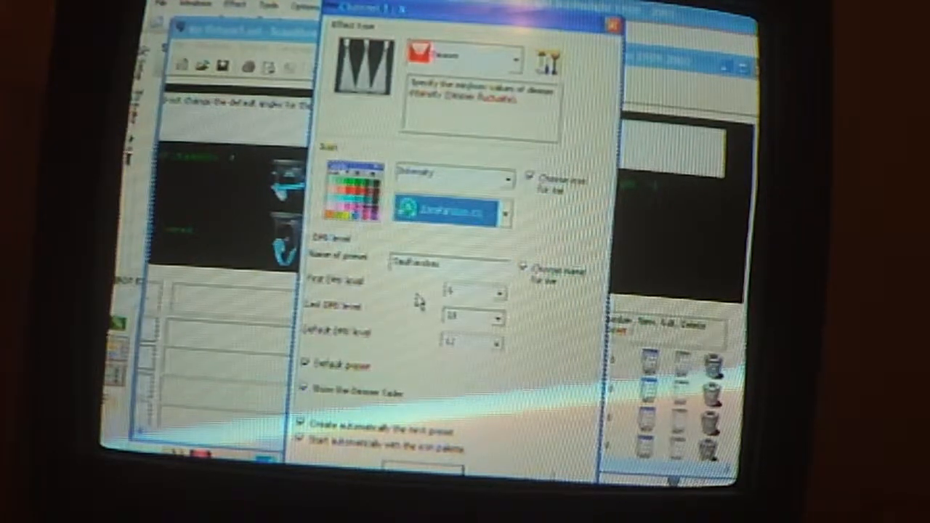
left_click(454, 213)
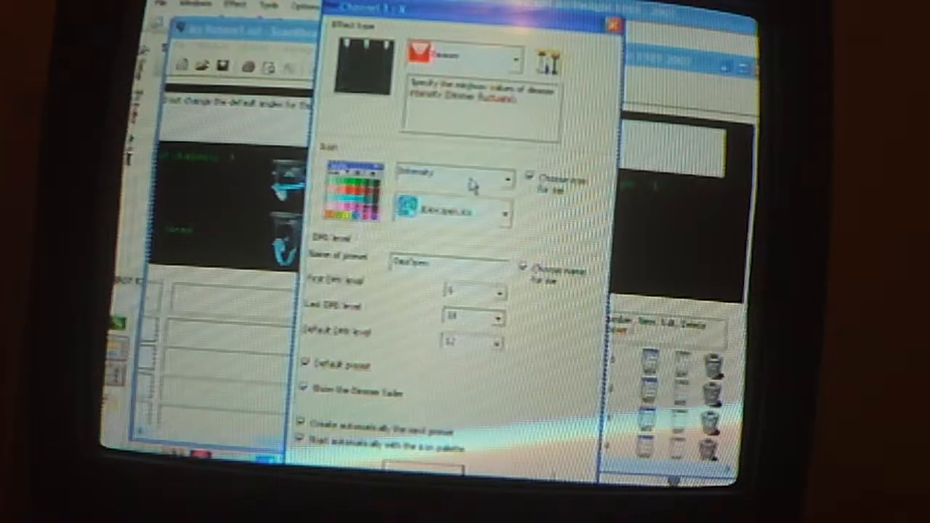
left_click(454, 178)
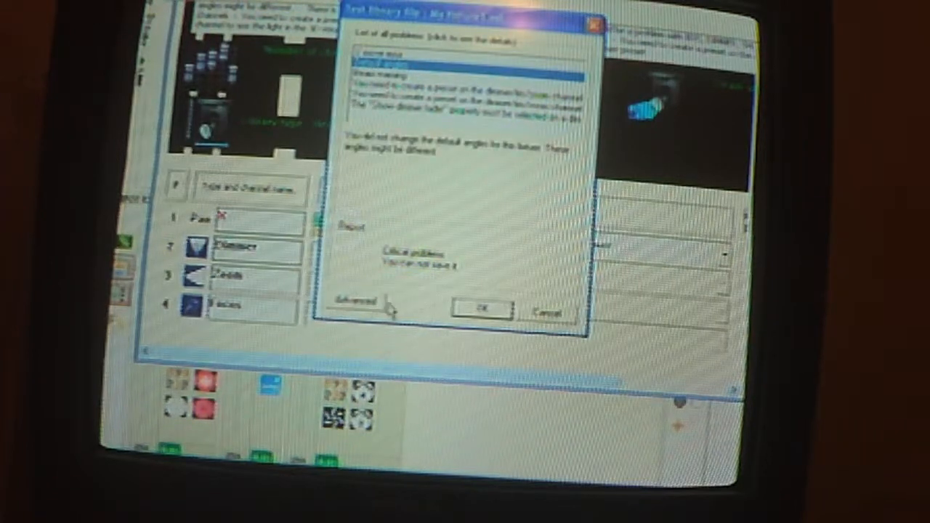
- Close the library test report and bring up the File menu
left_click(480, 309)
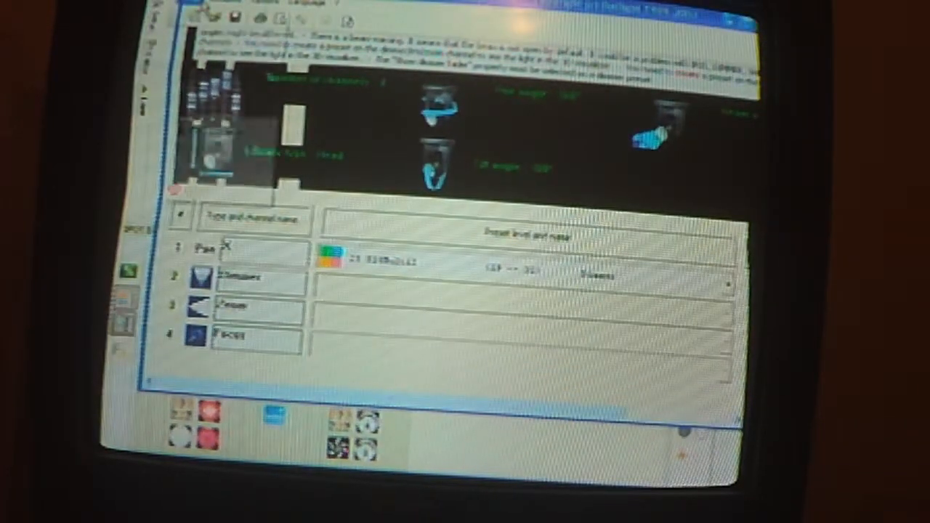
left_click(196, 6)
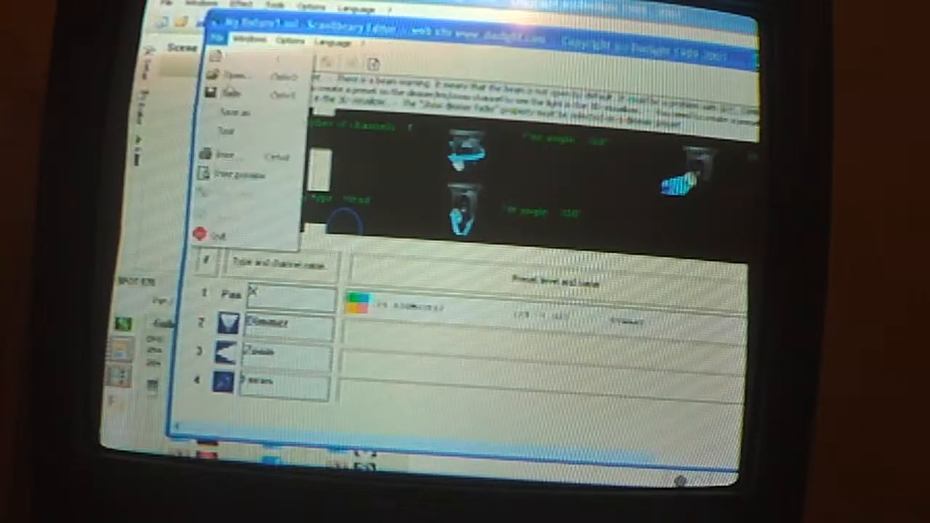
- Run File > Test on the library and dismiss the problem report
left_click(217, 34)
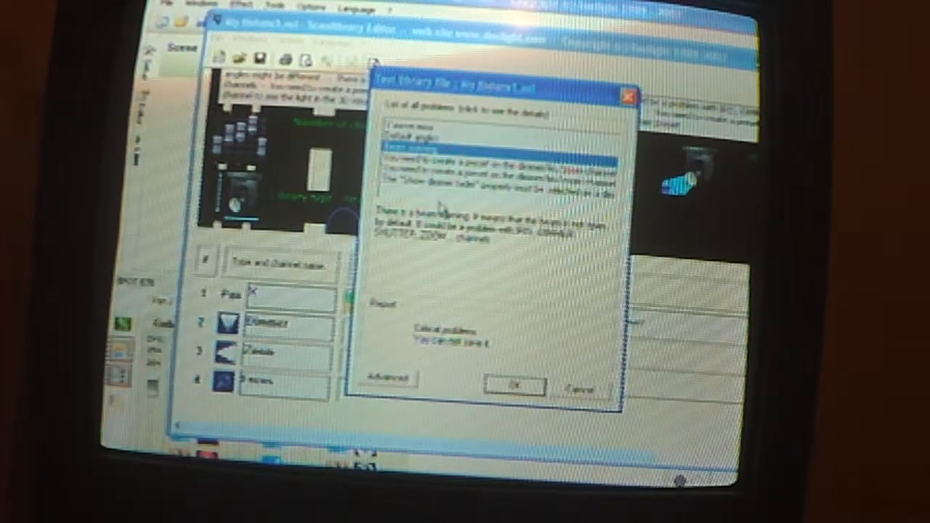
left_click(512, 386)
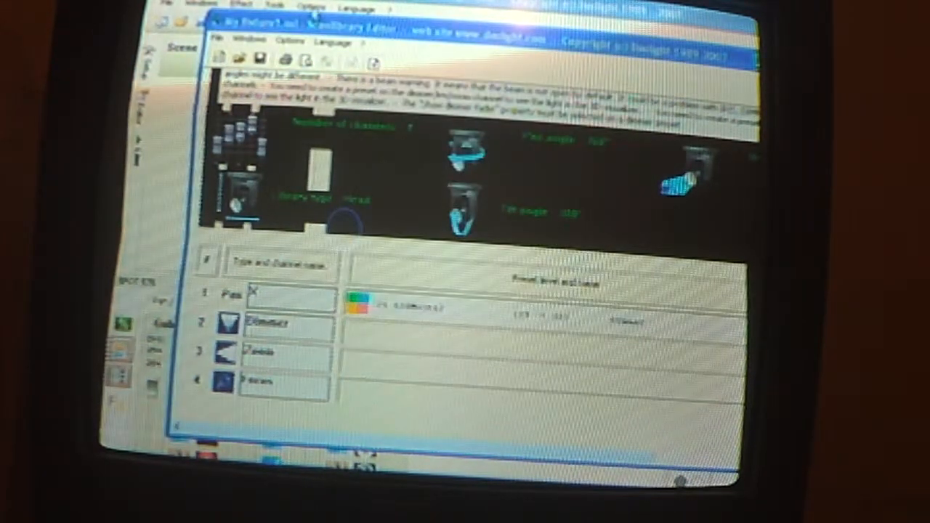
left_click(290, 39)
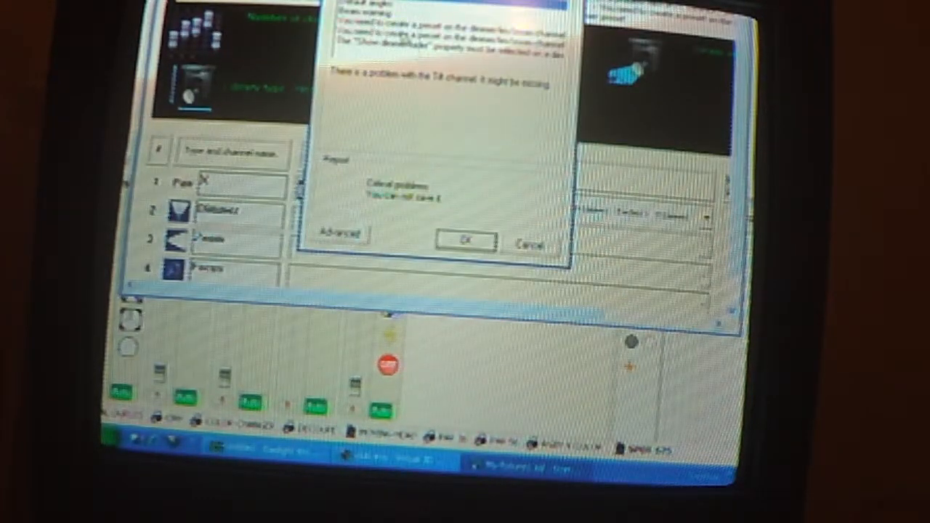
- Dismiss the test report warning about a possibly missing Tilt channel
left_click(465, 240)
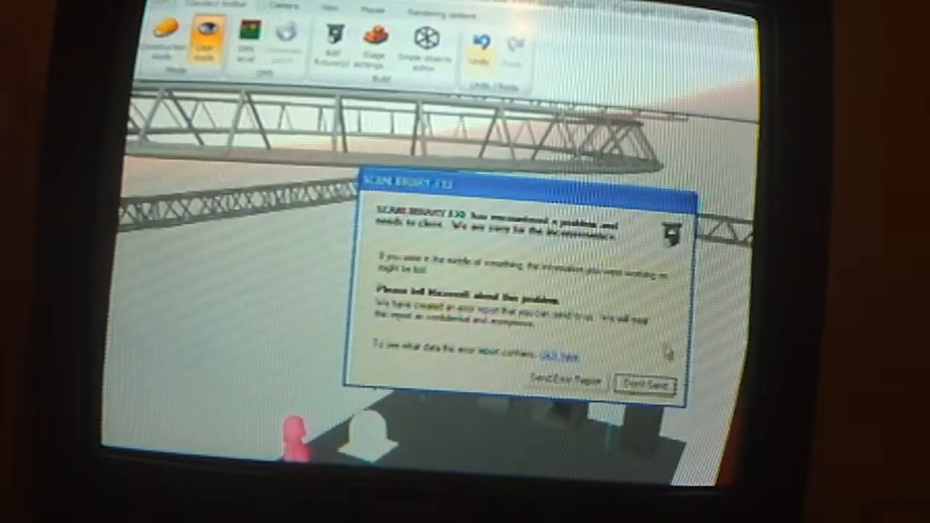
- Choose Don't Send on the ScanLibrary.exe crash dialog
left_click(645, 384)
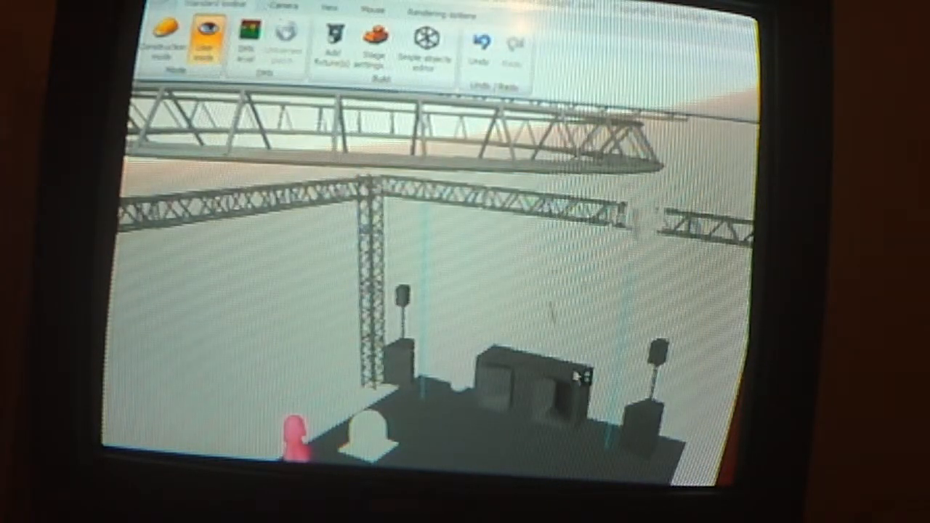